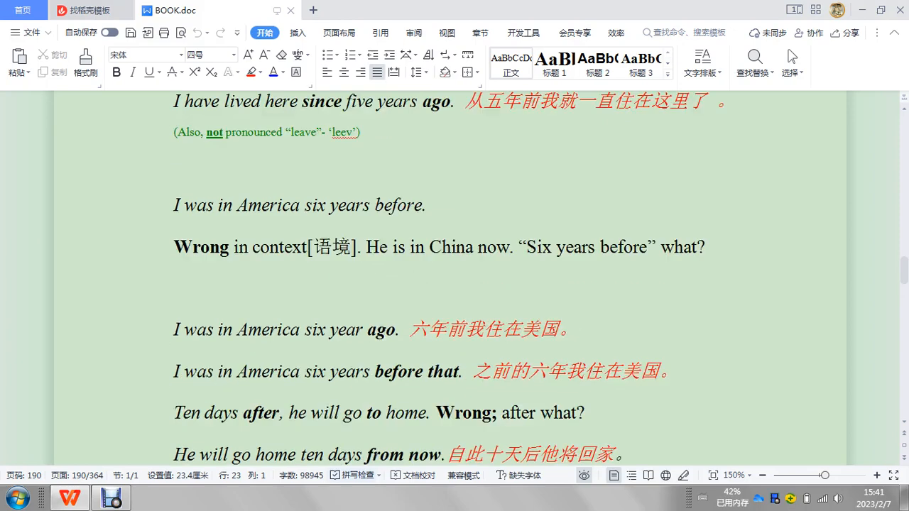
- Scroll through BOOK.doc to reach the 'Ten days after, he will go to home.' example
scroll(down, 3)
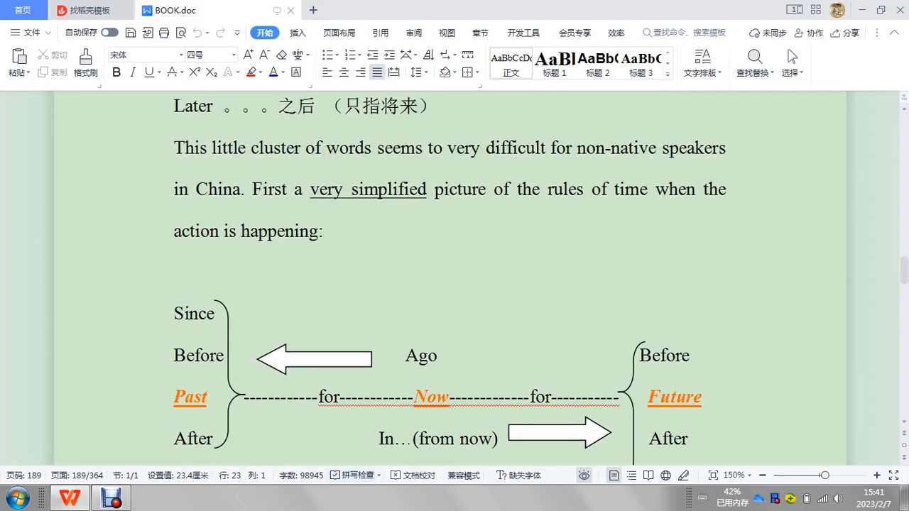
scroll(up, 3)
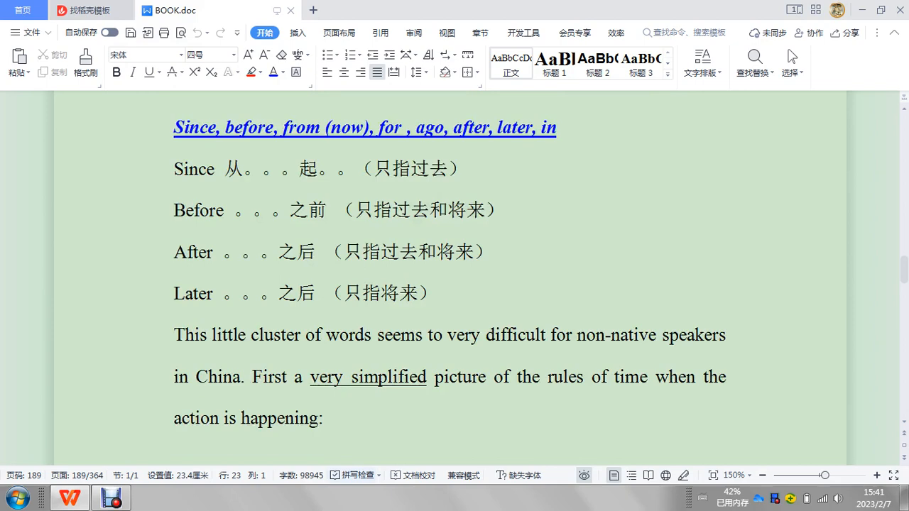
scroll(down, 3)
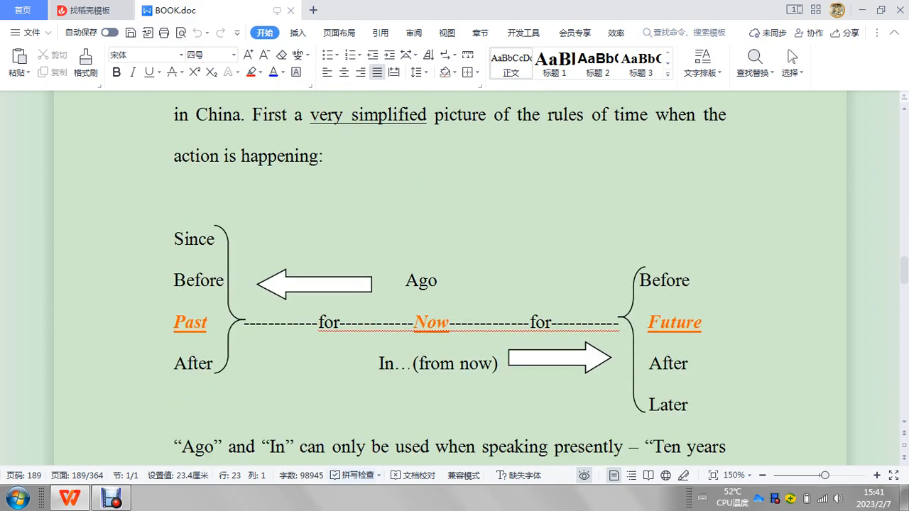
scroll(down, 3)
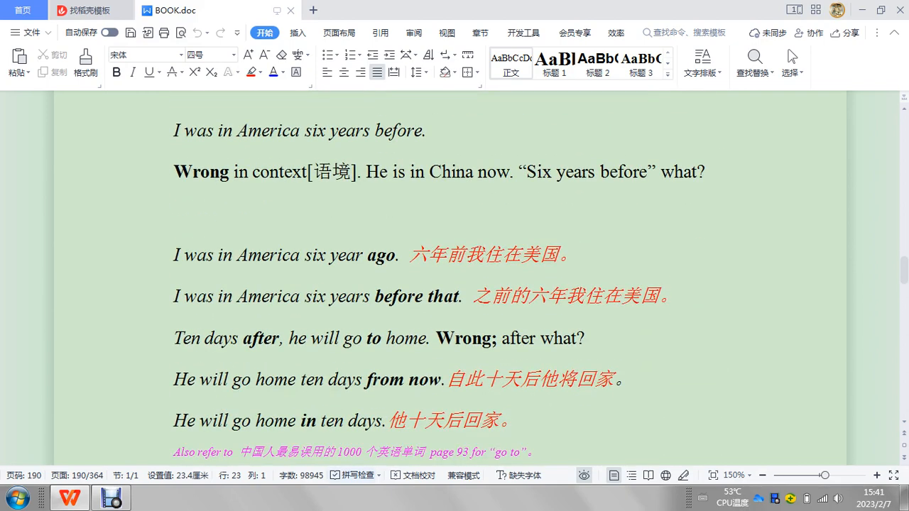
scroll(down, 3)
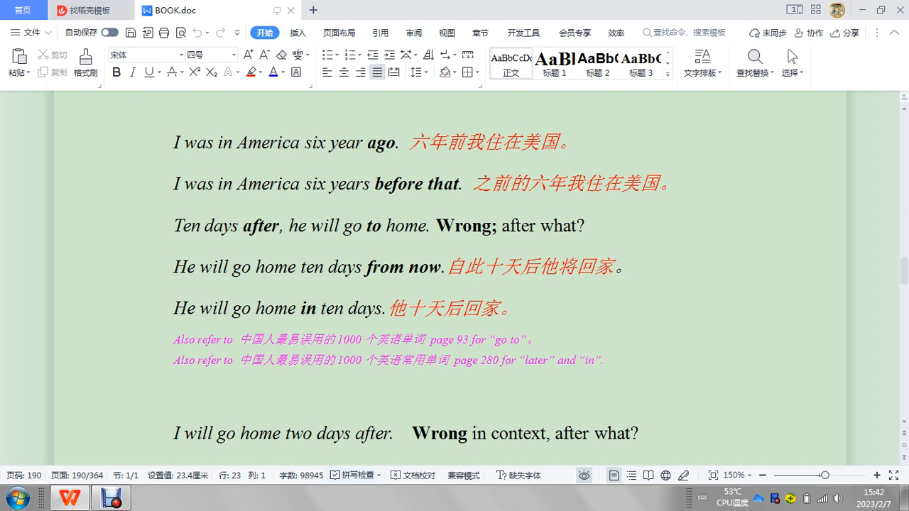
scroll(up, 3)
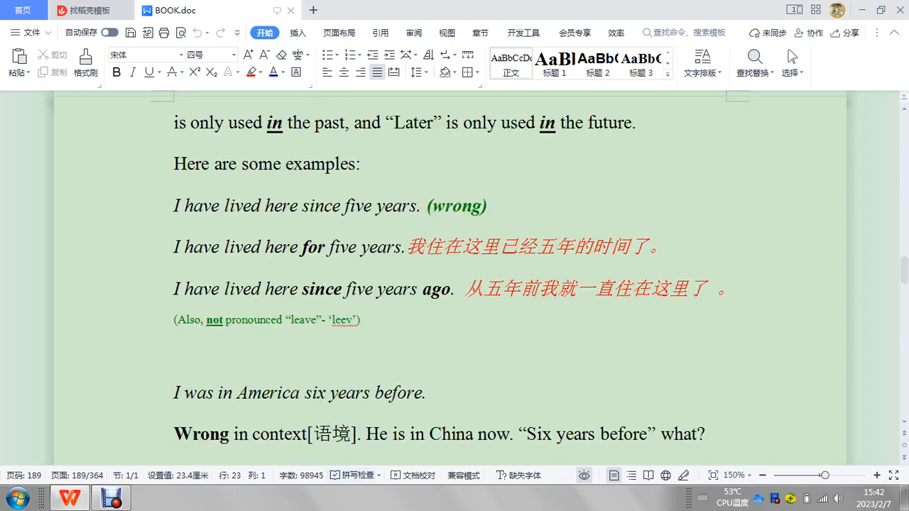
scroll(down, 3)
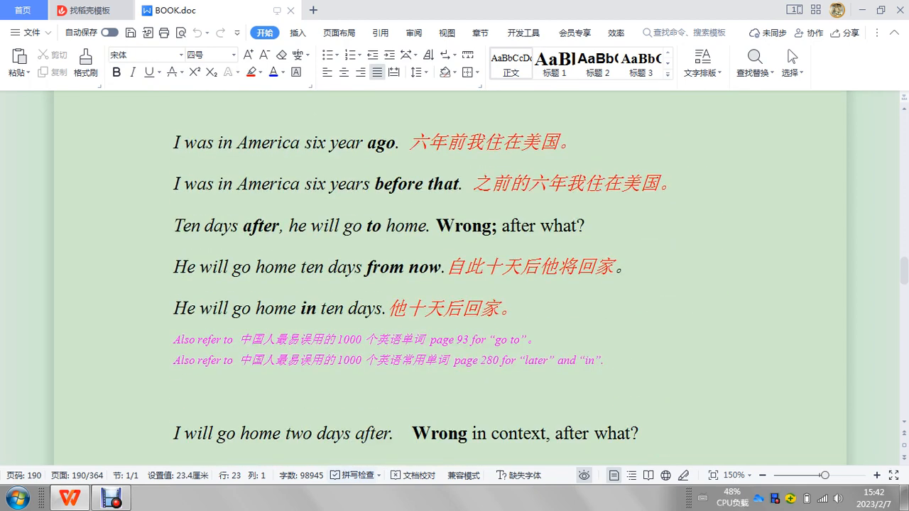
- Colour the word 'Wrong' green via Font Color, then put the caret in 'to'
double_click(455, 224)
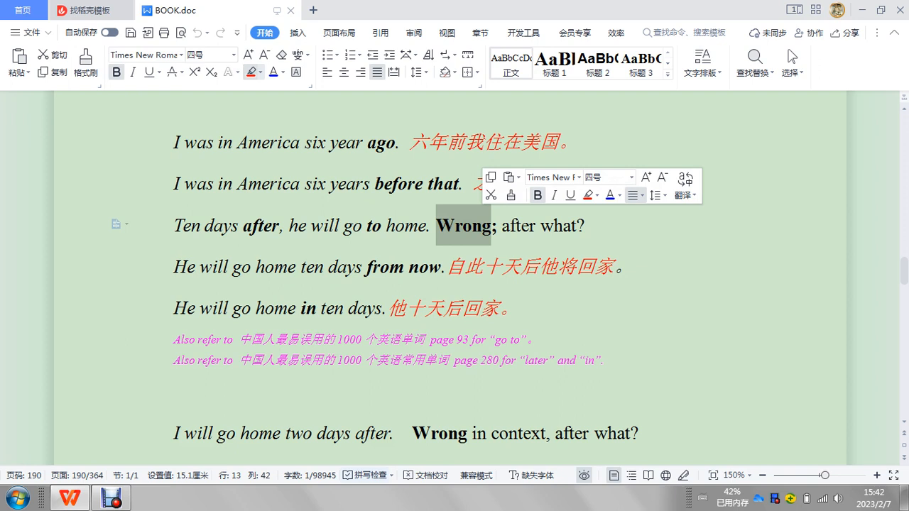
click(252, 71)
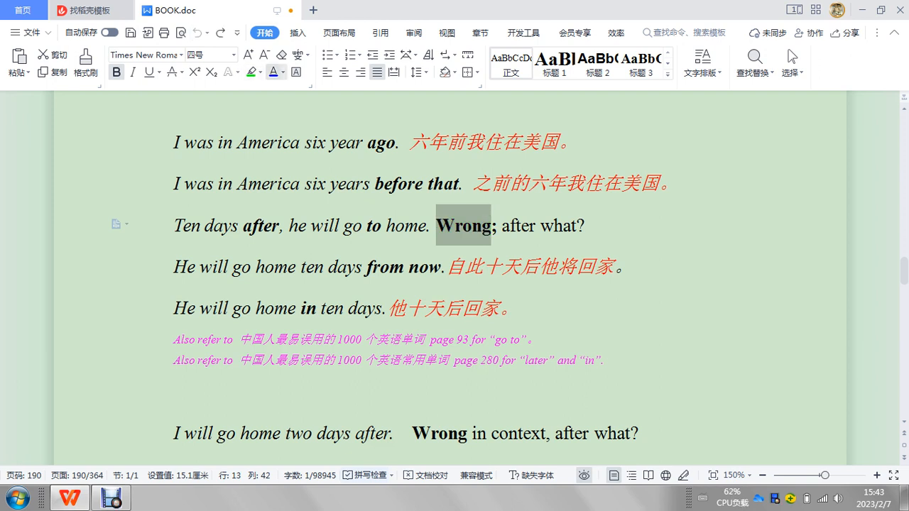
click(285, 71)
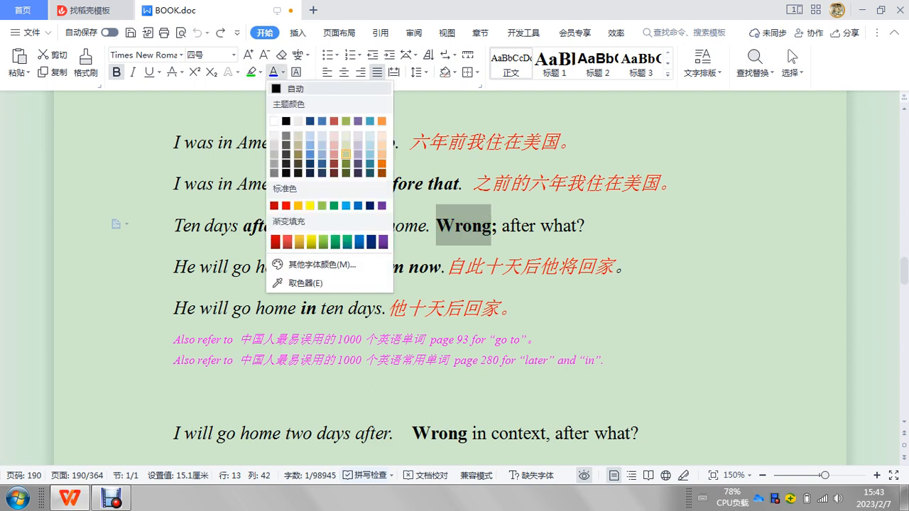
click(322, 206)
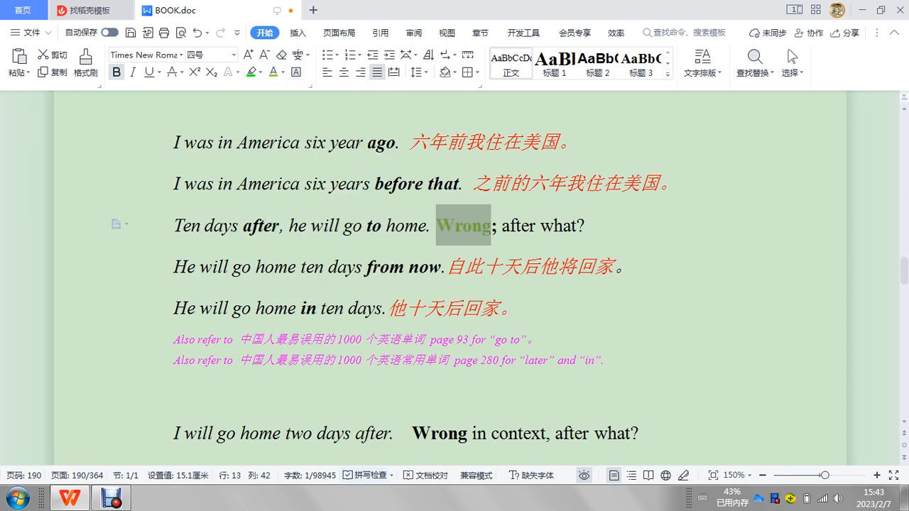
click(372, 225)
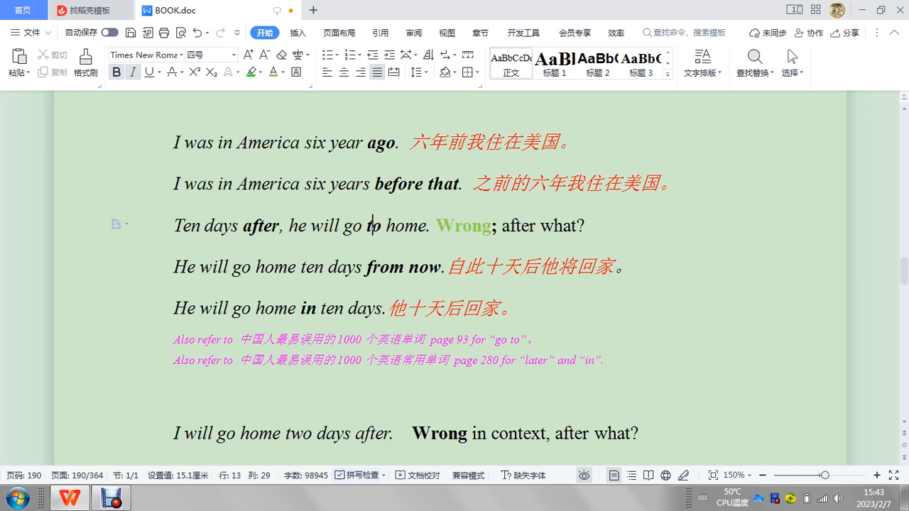
- Delete 'to' so the example reads 'Ten days after, he will go home.'
scroll(down, 3)
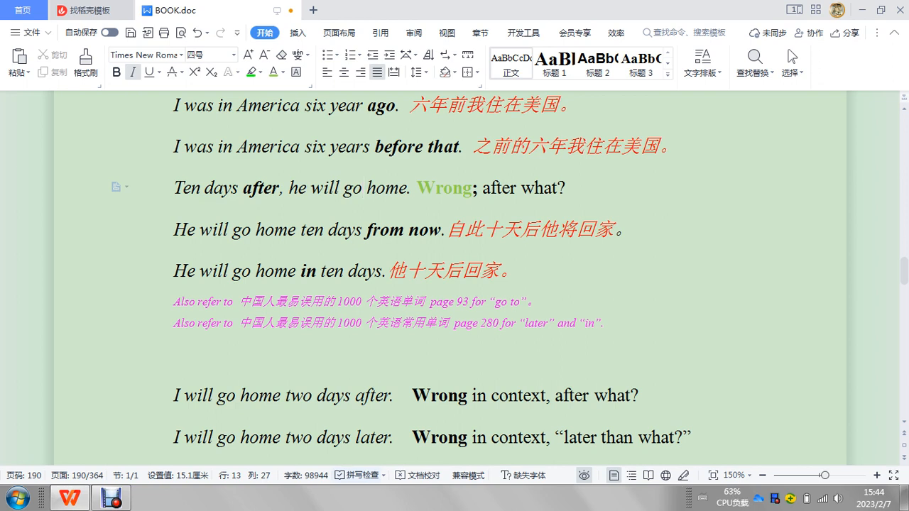
click(363, 188)
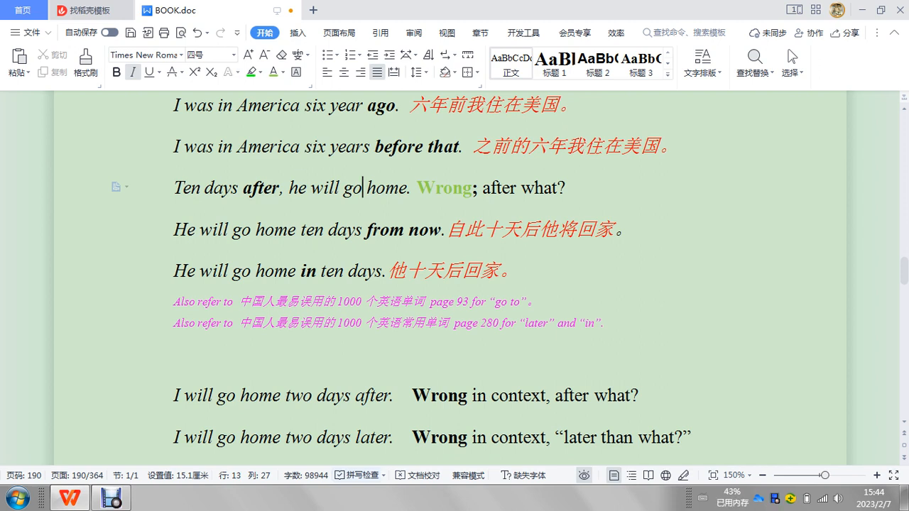
click(395, 187)
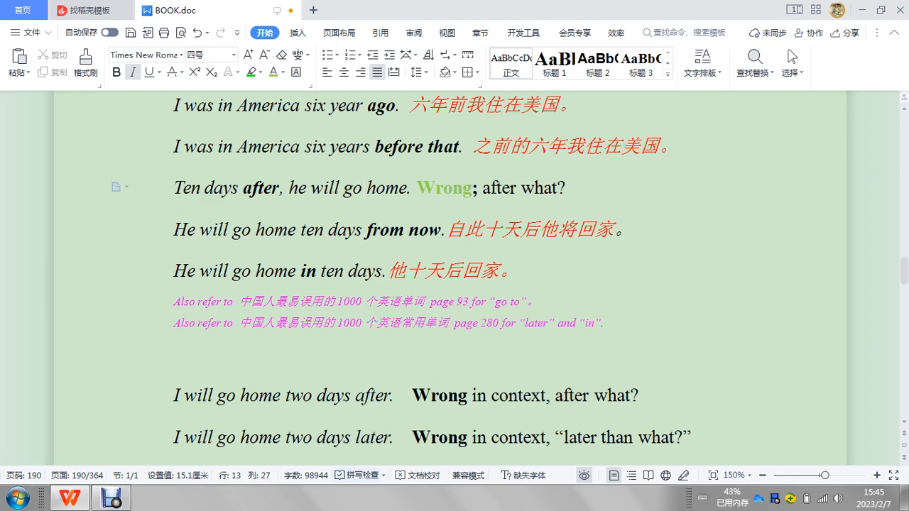
- Retype 'to' then revert so 'Wrong' returns to black with 'to' still removed
scroll(down, 3)
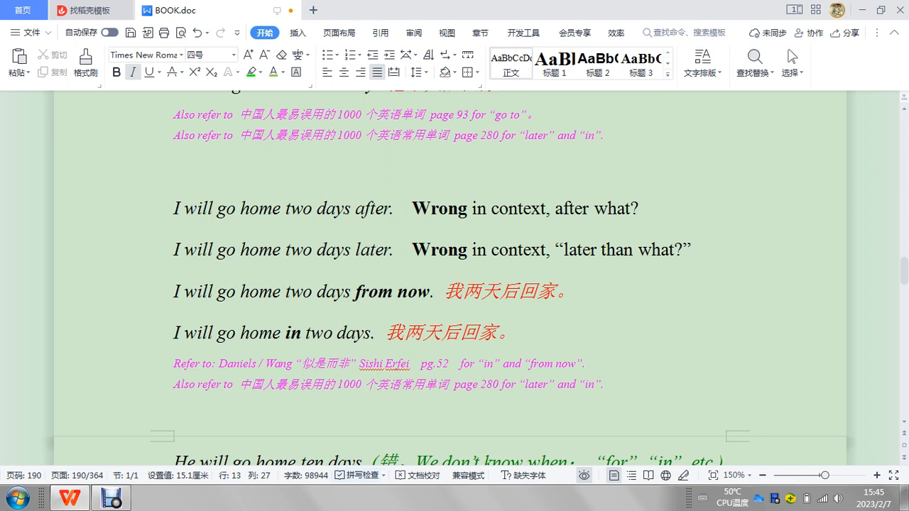
scroll(up, 3)
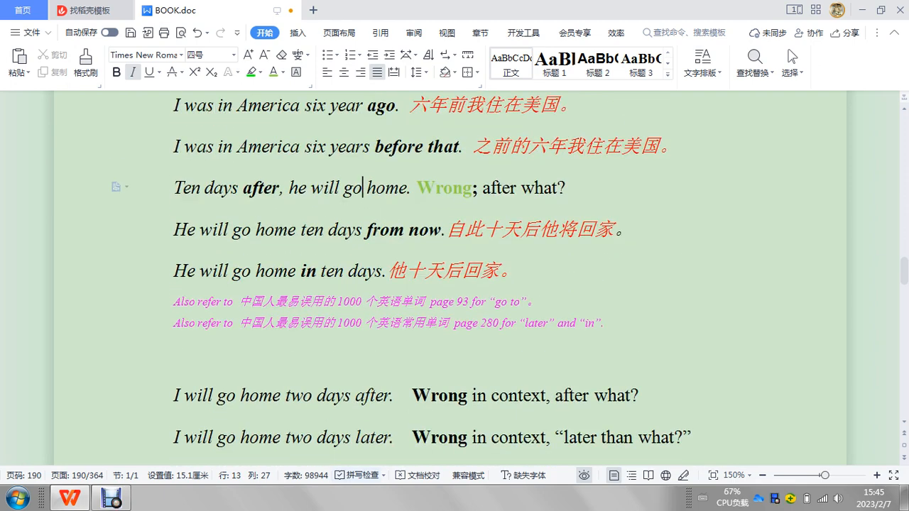
text(to)
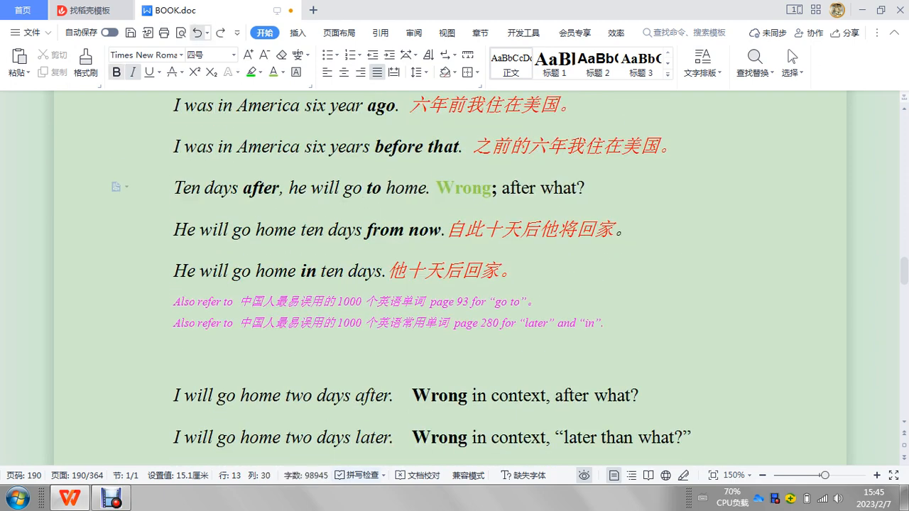
double_click(463, 188)
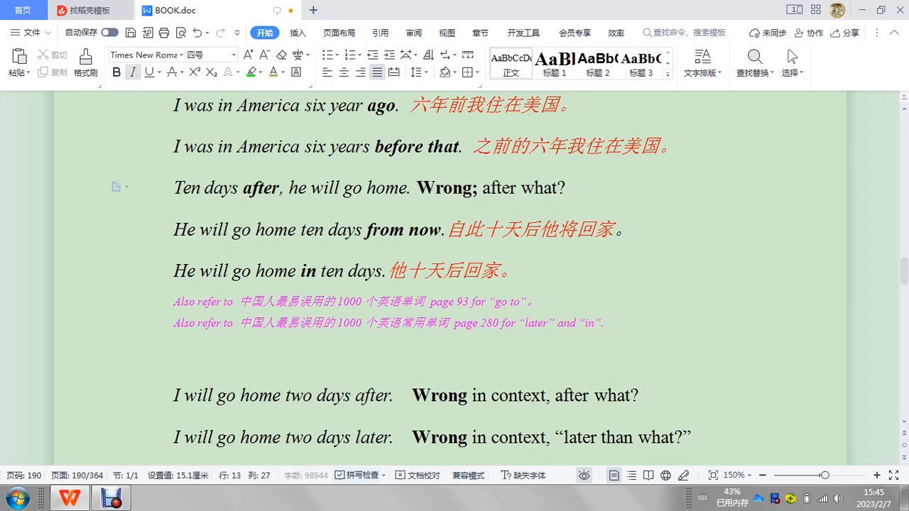
scroll(down, 3)
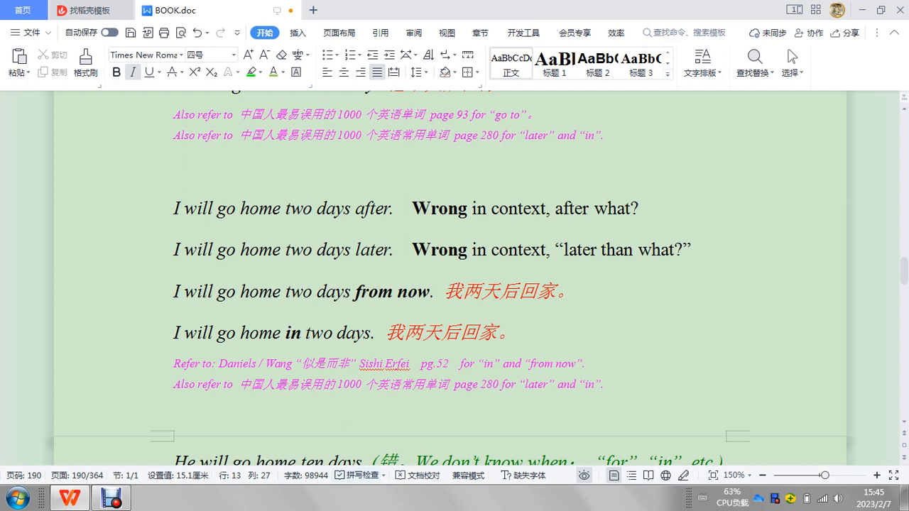
scroll(down, 3)
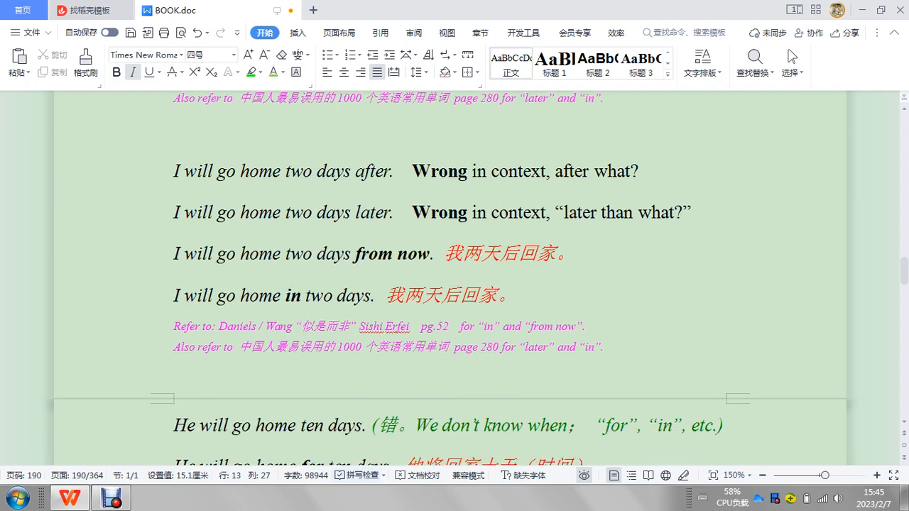
scroll(down, 3)
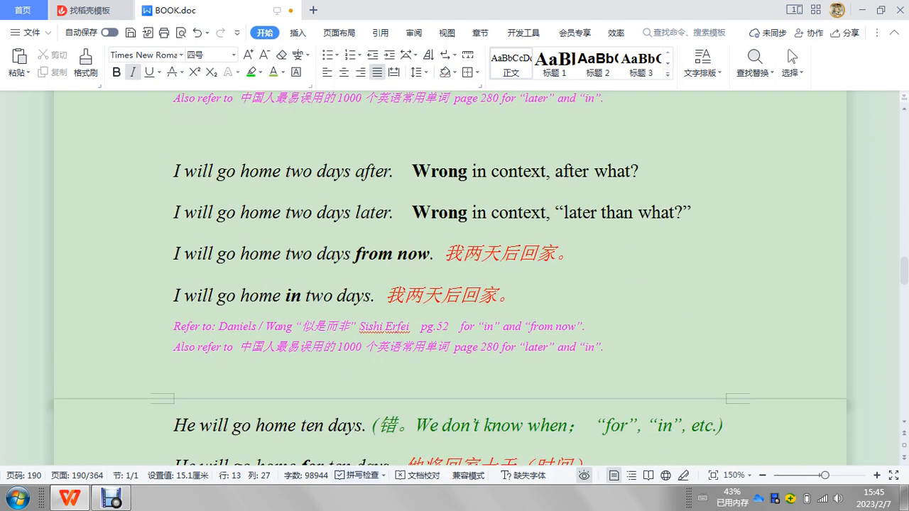
scroll(down, 3)
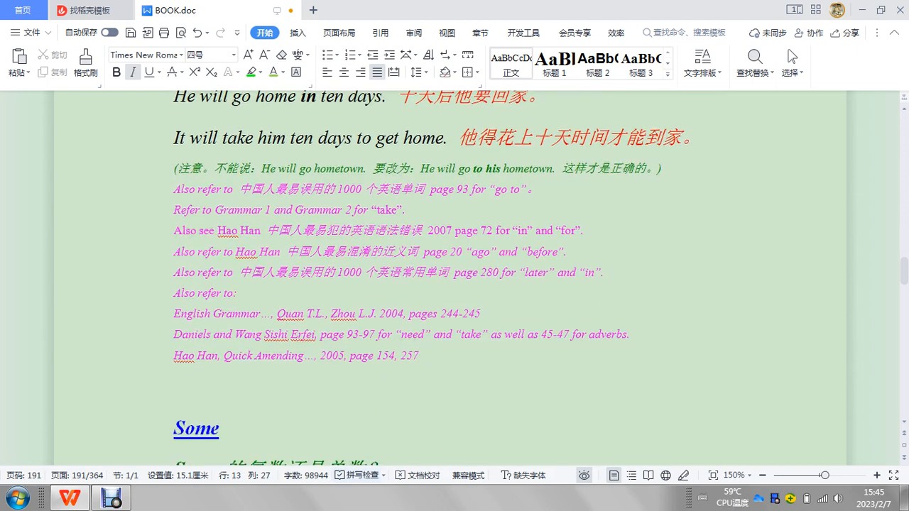
scroll(up, 3)
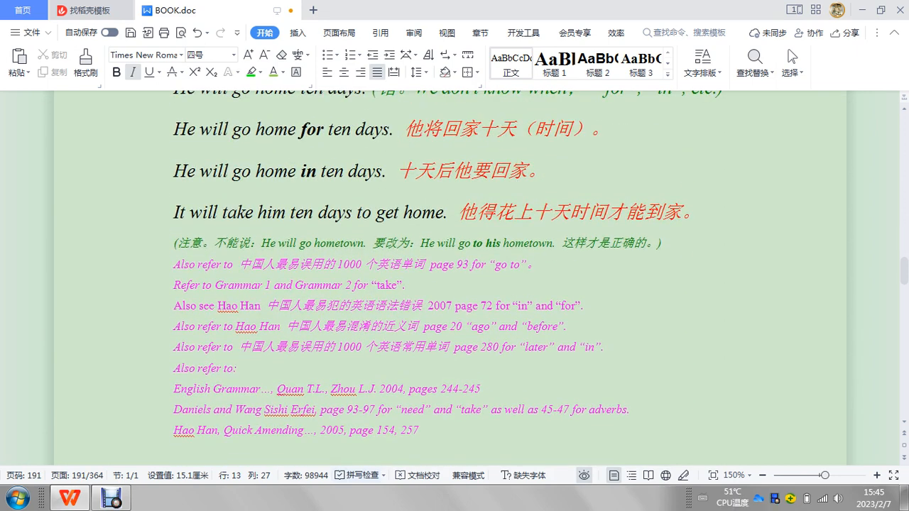
scroll(up, 3)
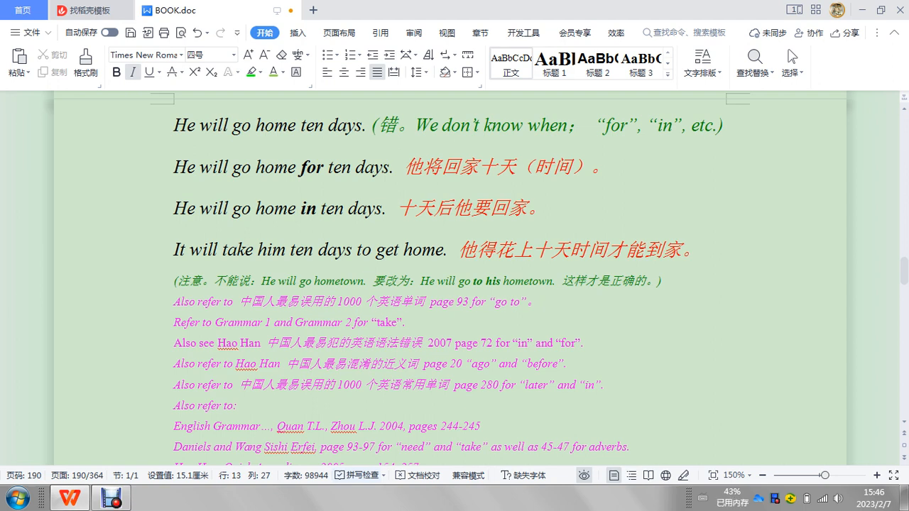
scroll(down, 3)
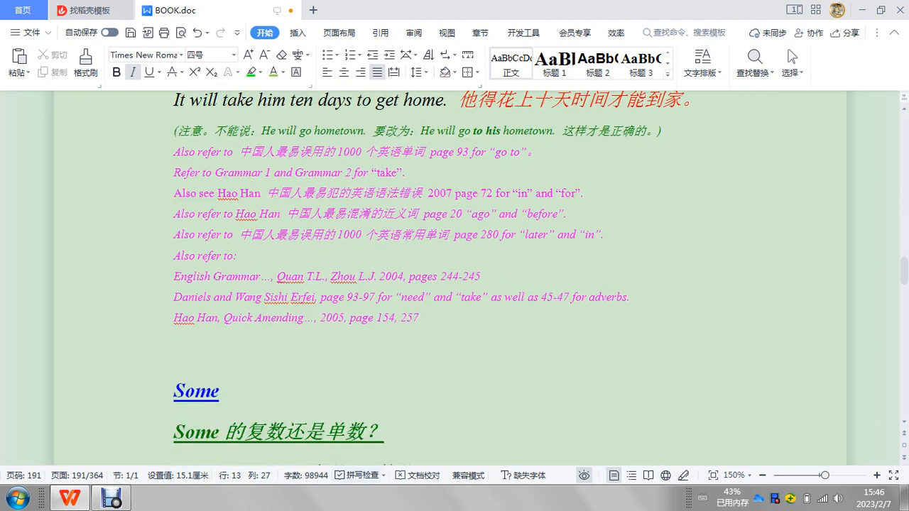
scroll(up, 3)
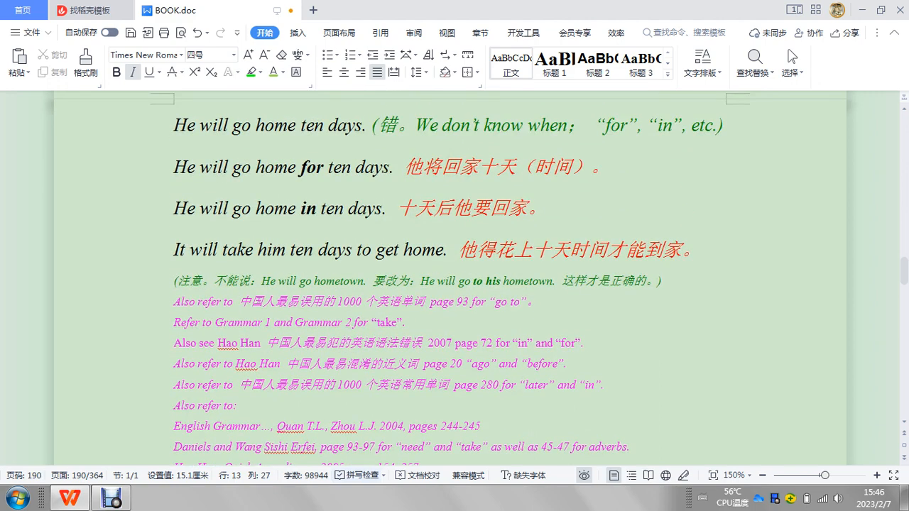